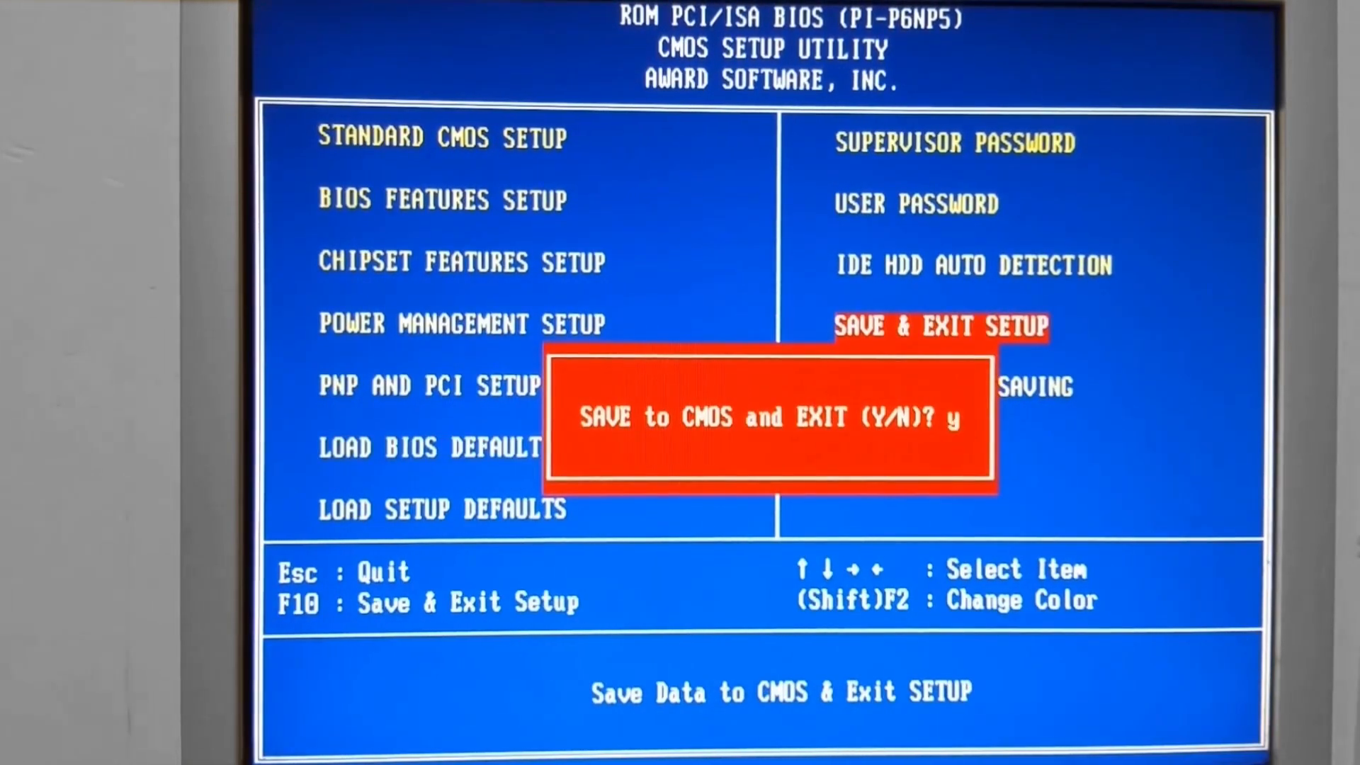
Save the settings and exit setup with Y so the machine reboots to the Award BIOS POST screen.
key("backspace")
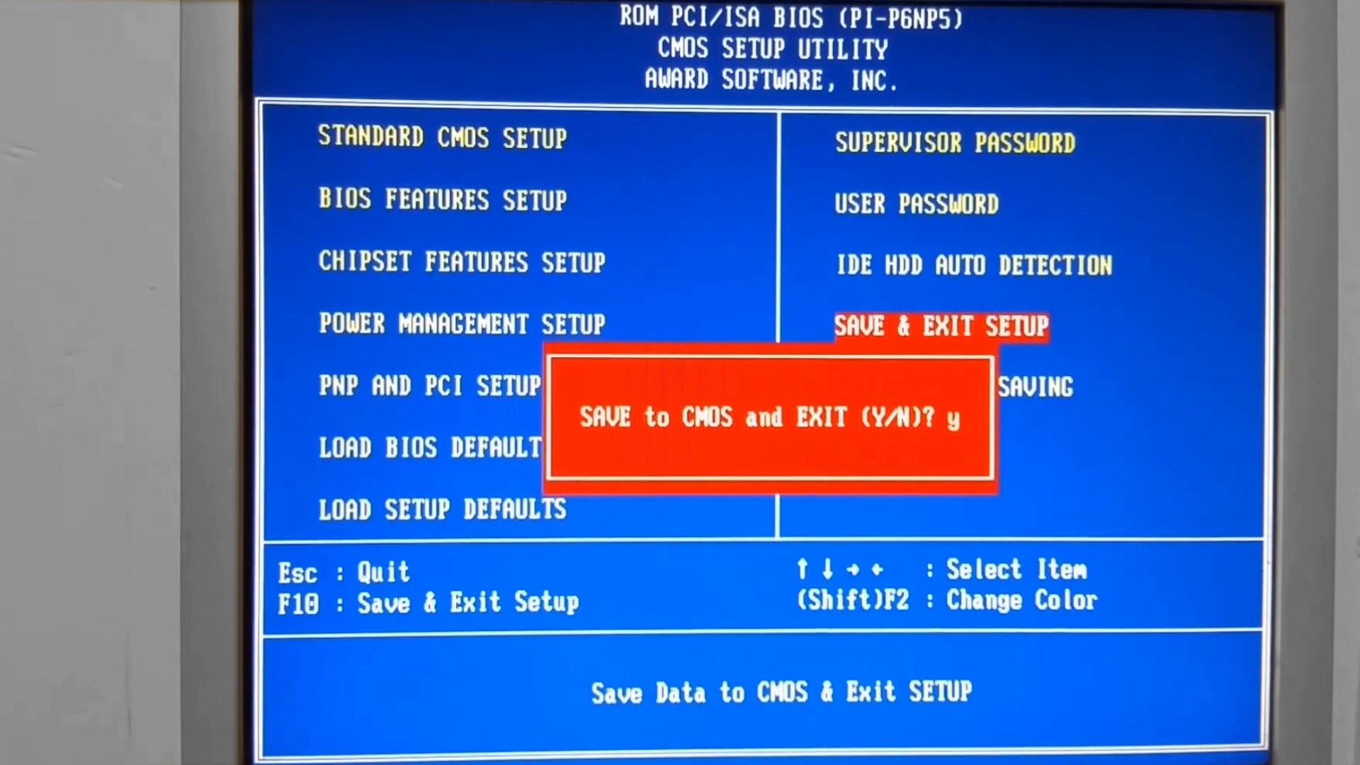
key("Backspace")
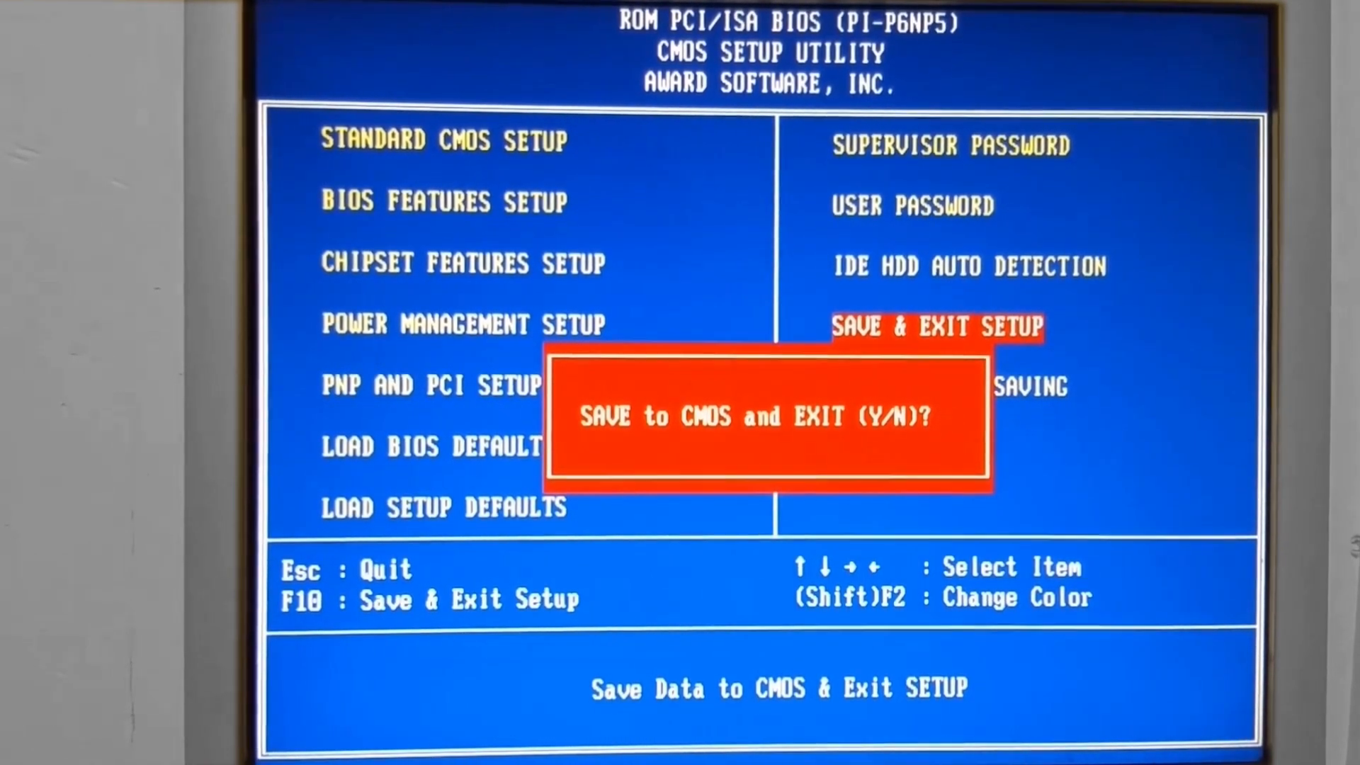
key("y")
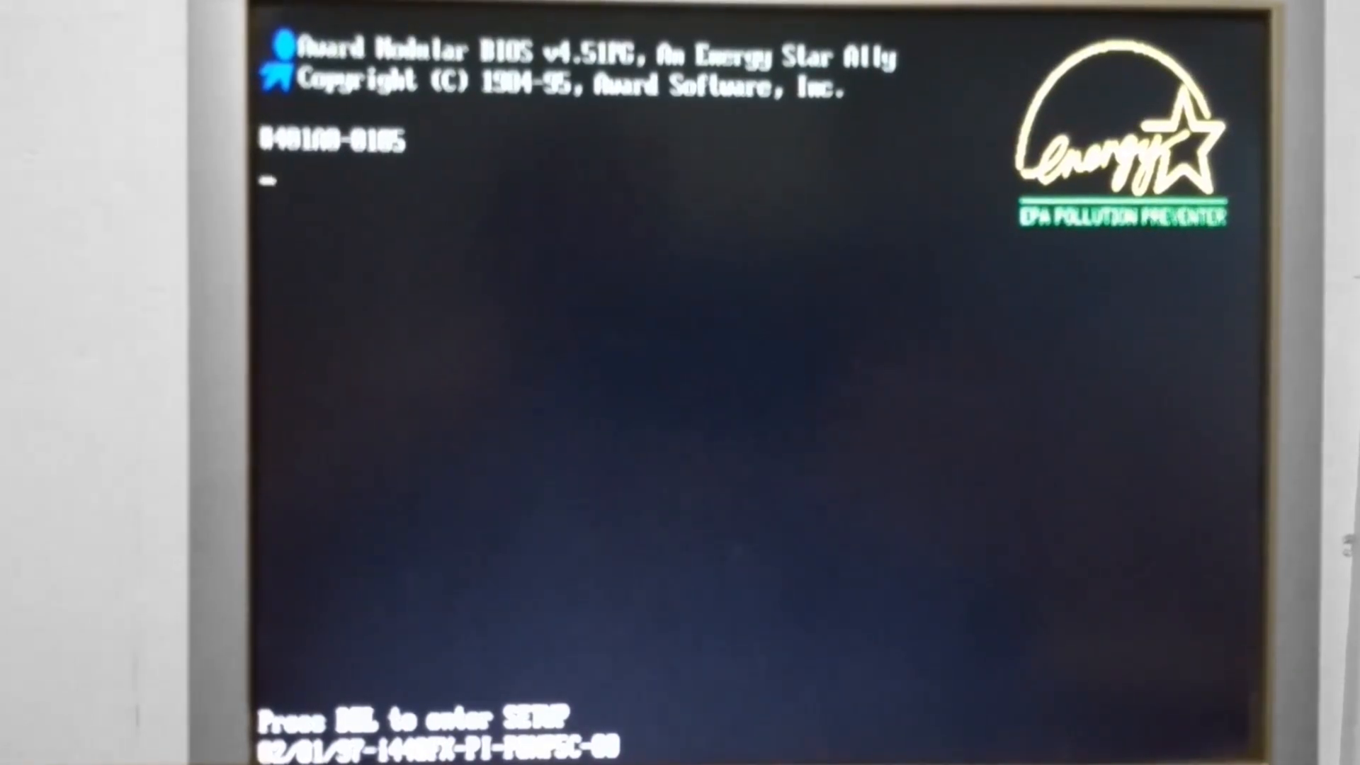
Enter setup via DEL and check Standard CMOS Setup twice for the secondary slave 2112 MB LBA disk, returning to the main menu.
key("Delete")
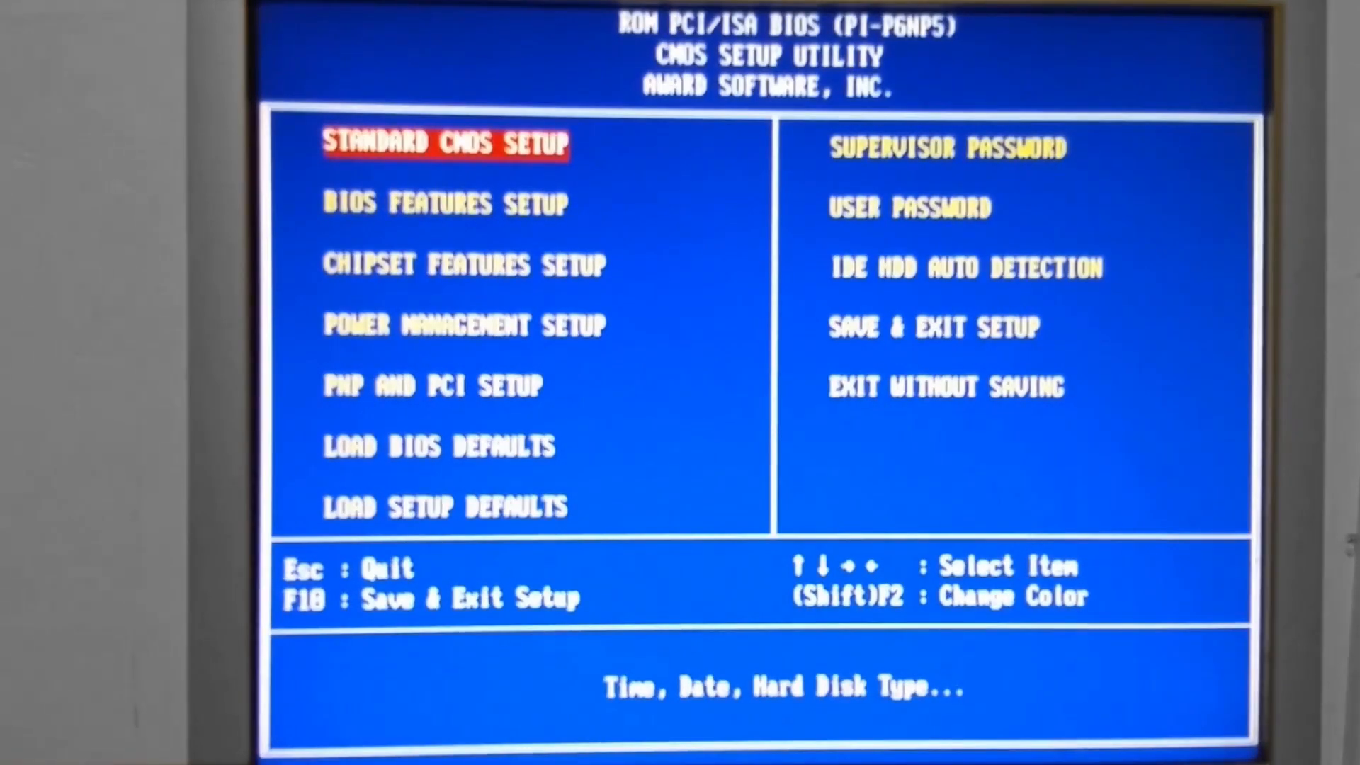
key("enter")
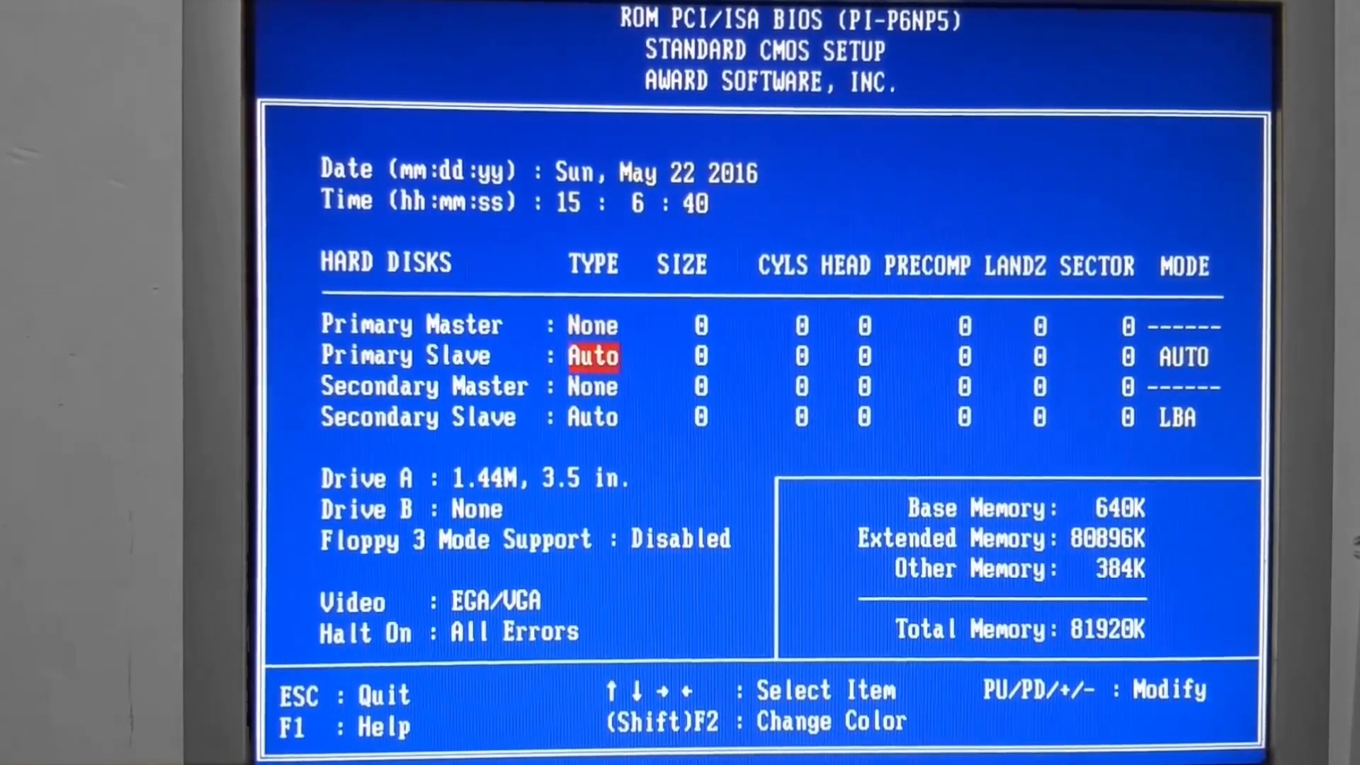
key("Escape")
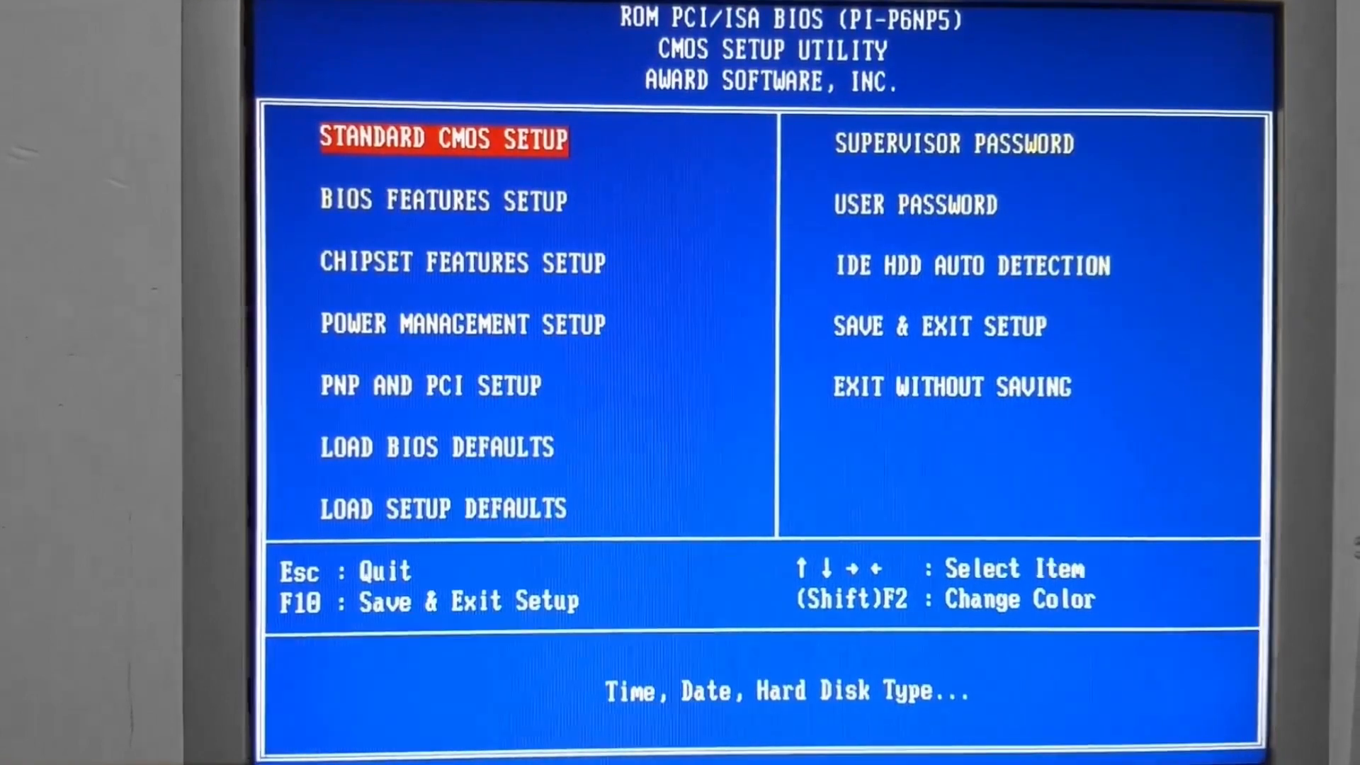
left_click(971, 265)
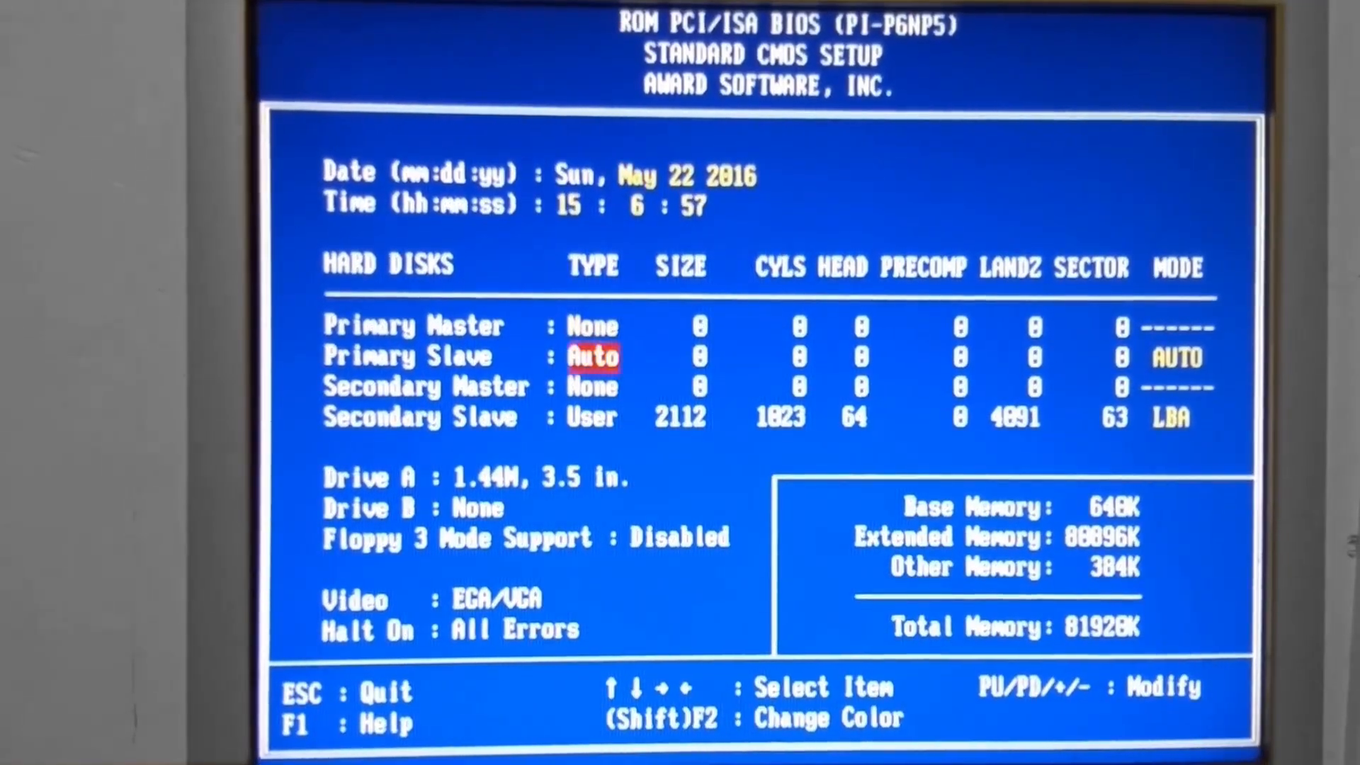
key("down")
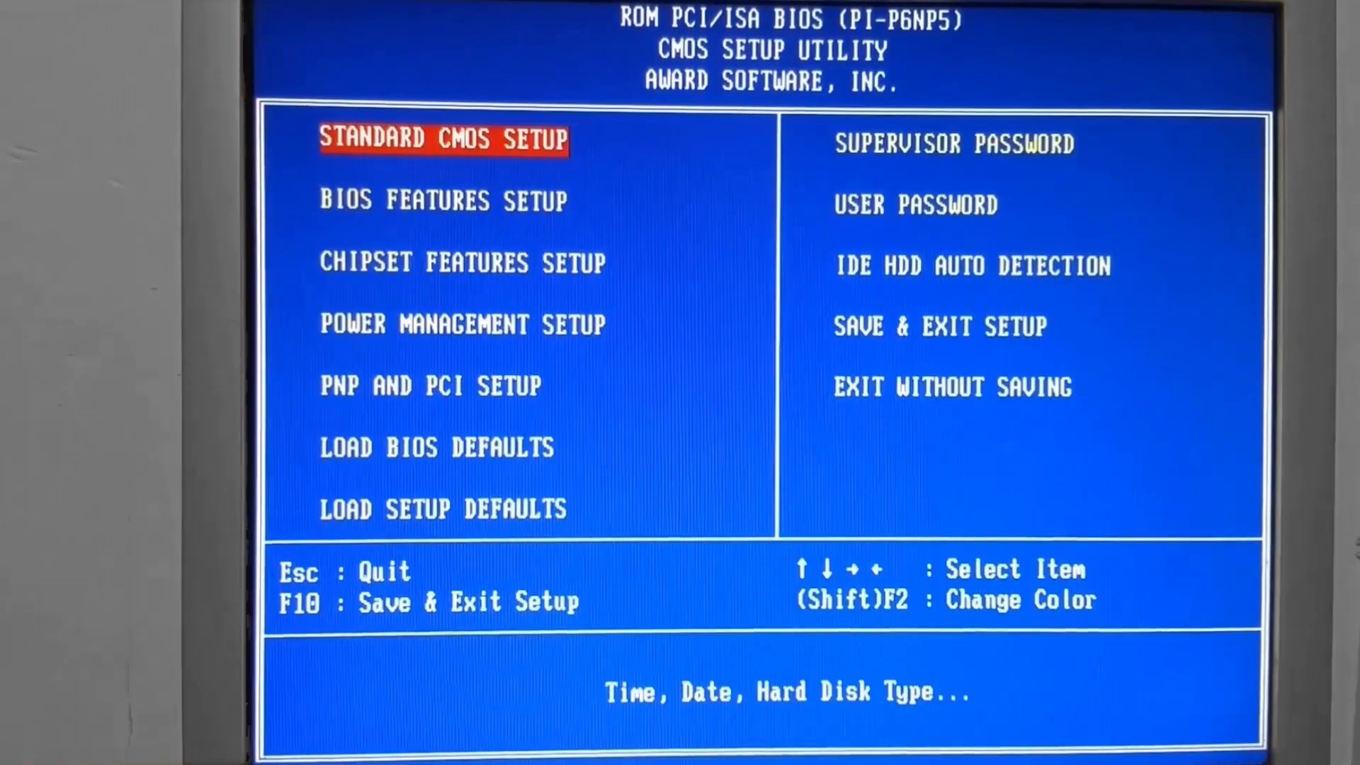
Enter BIOS Features Setup and move down to the Deturbo Mode option listed as Disabled.
key("Down")
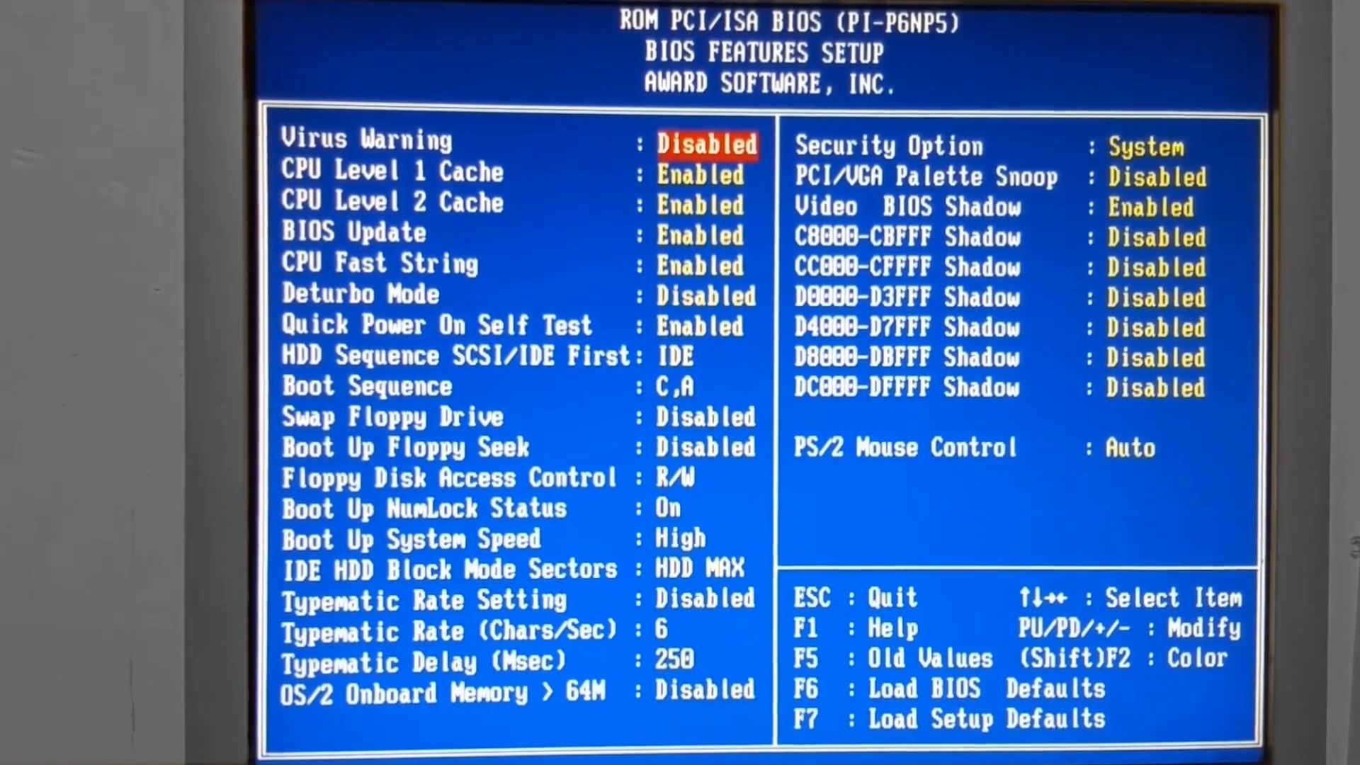
key("down")
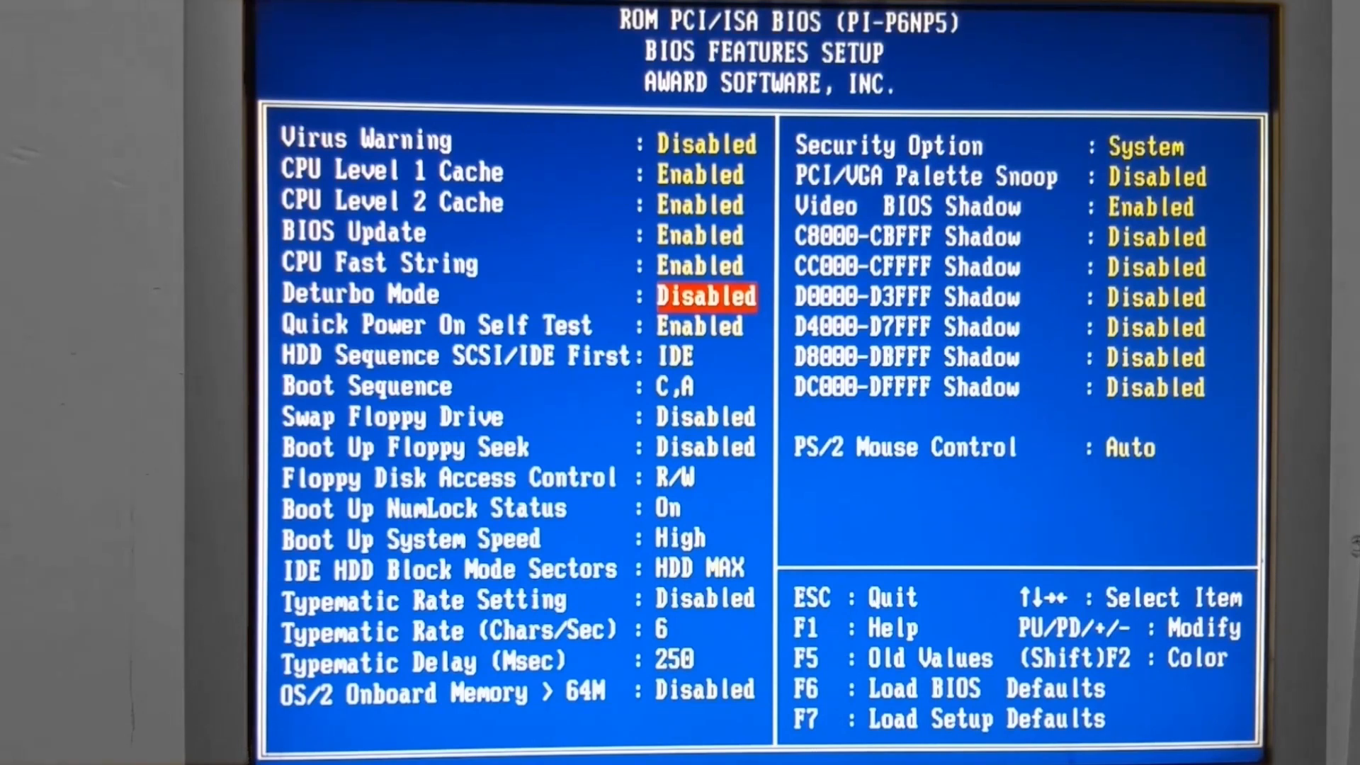
key("Down")
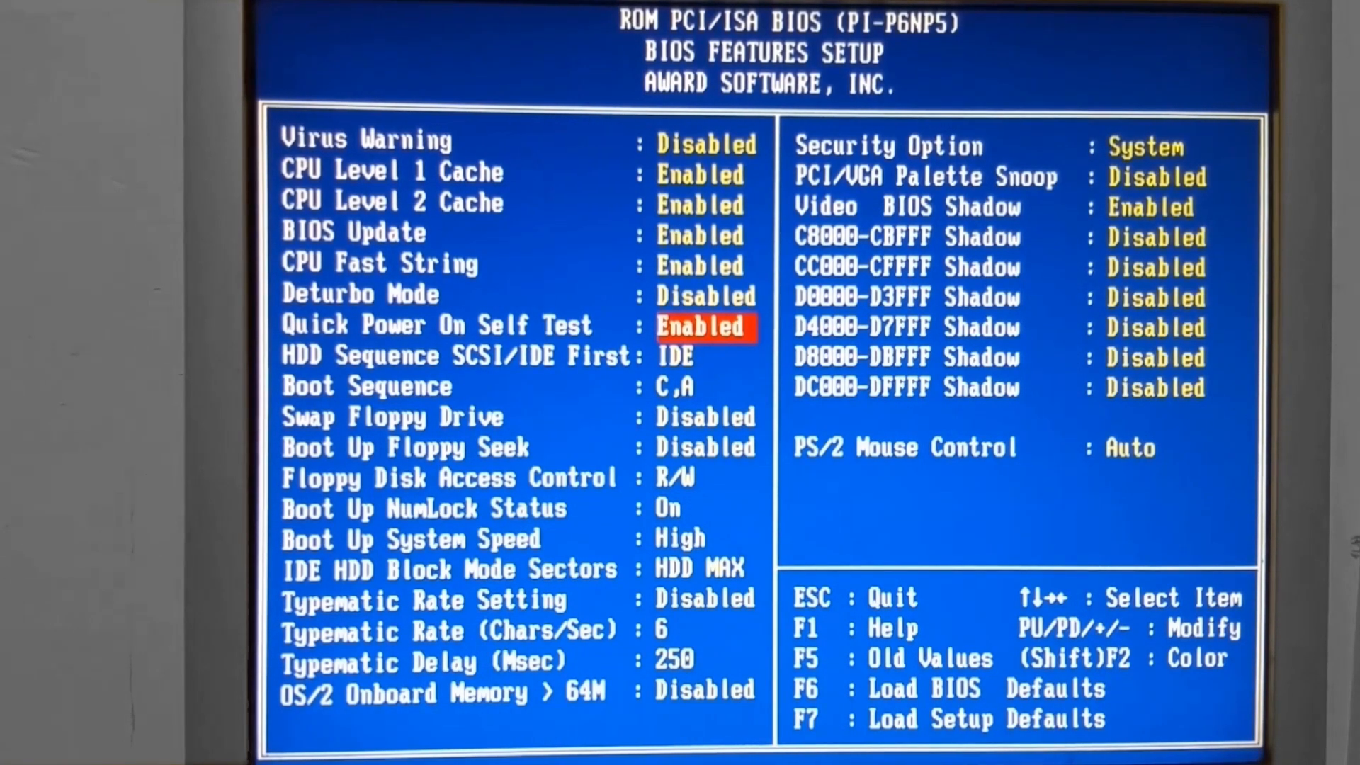
key("down")
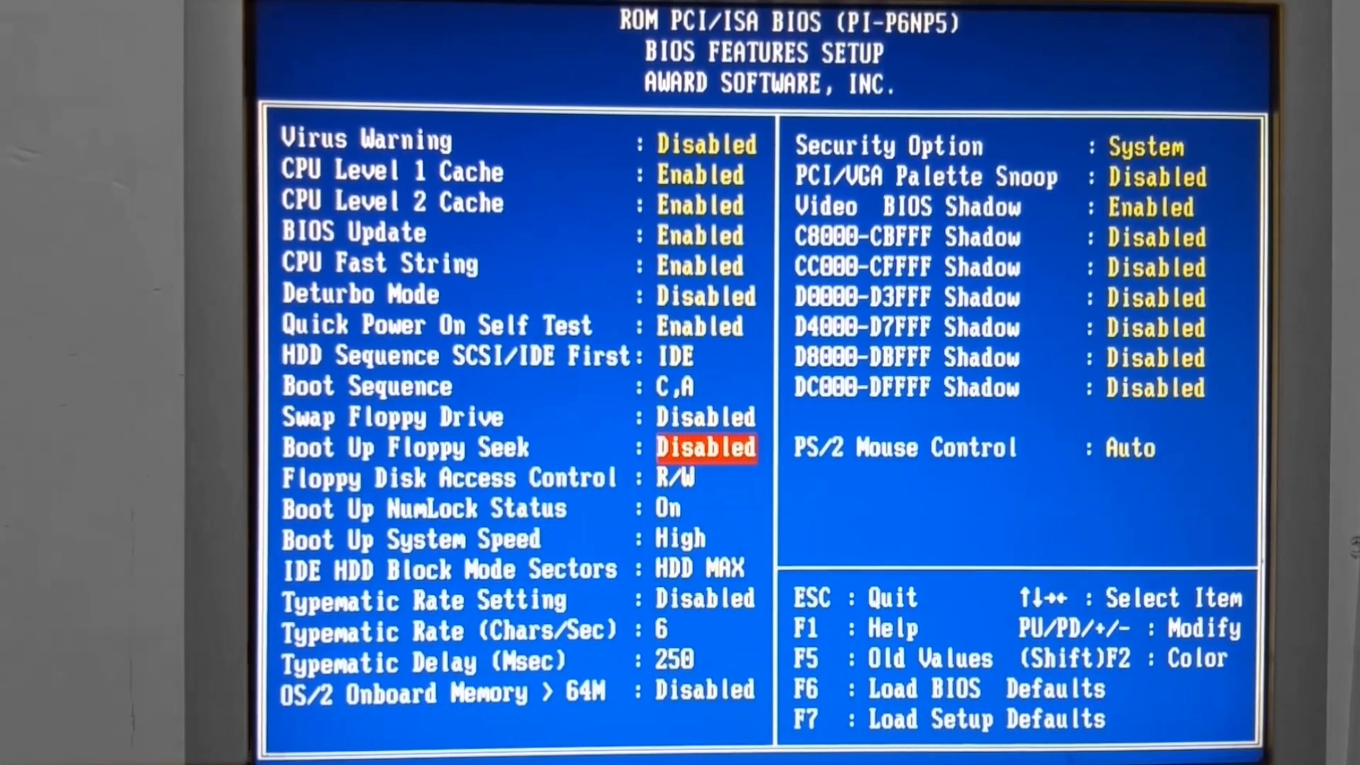
key("down")
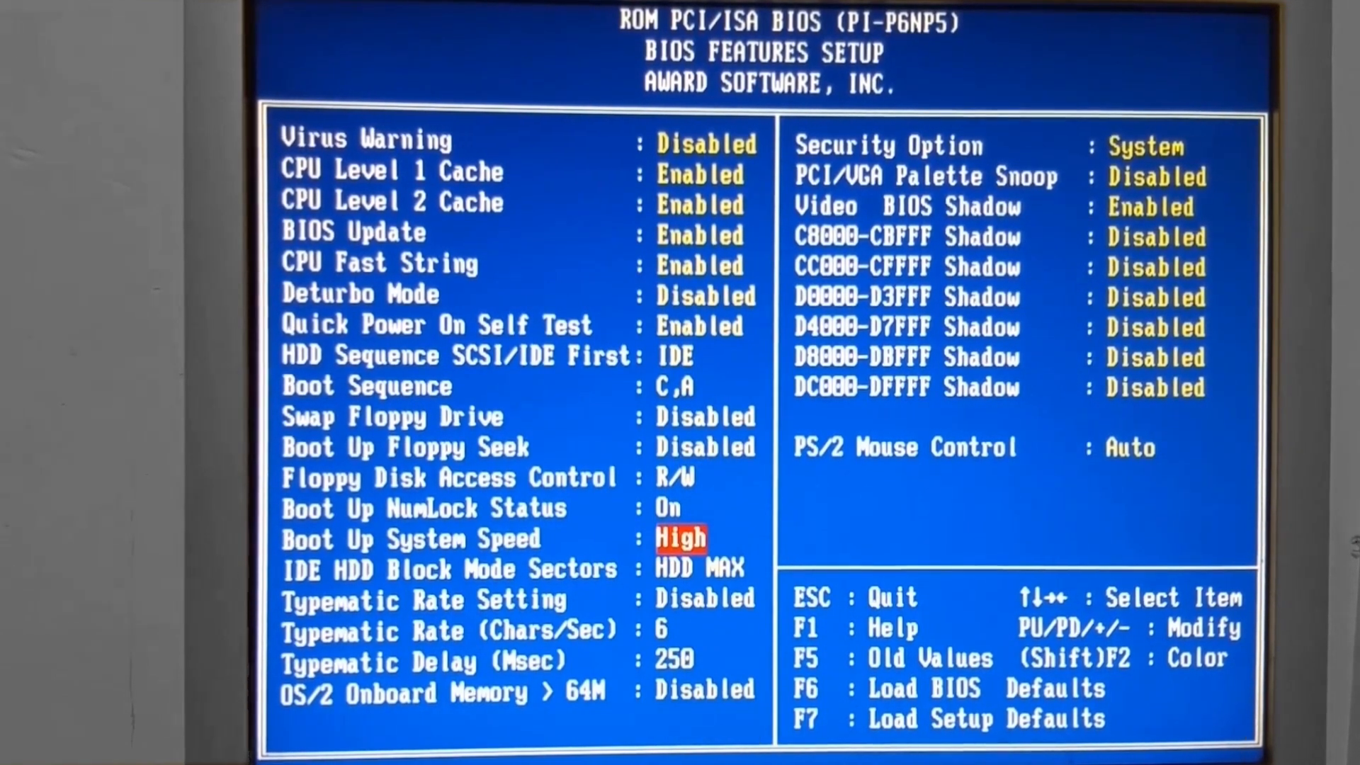